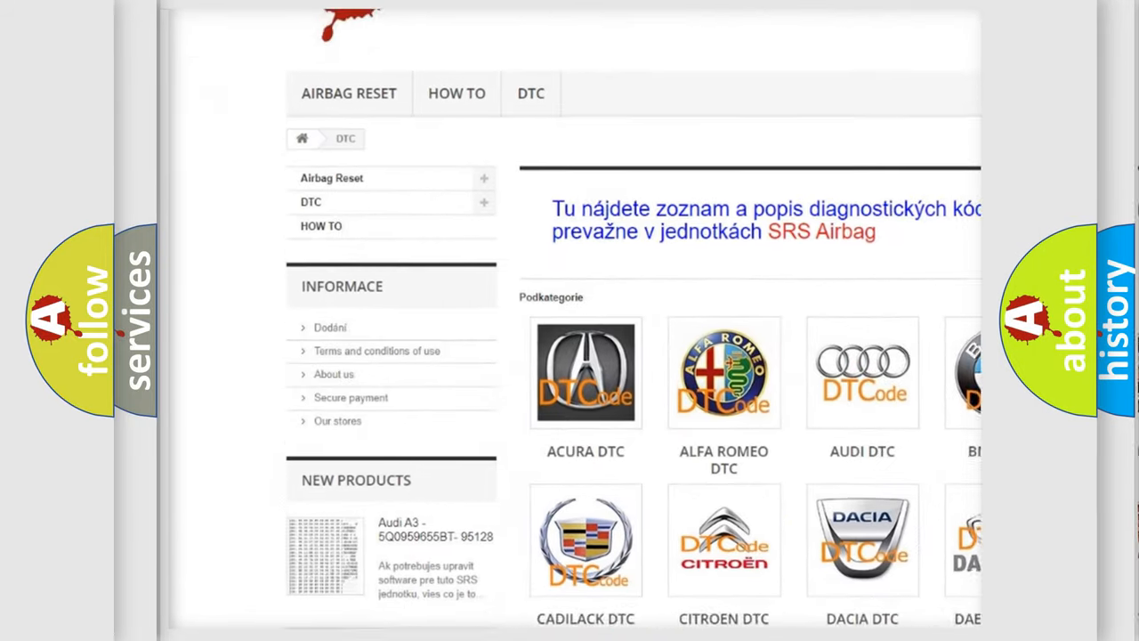
scroll(down, 3)
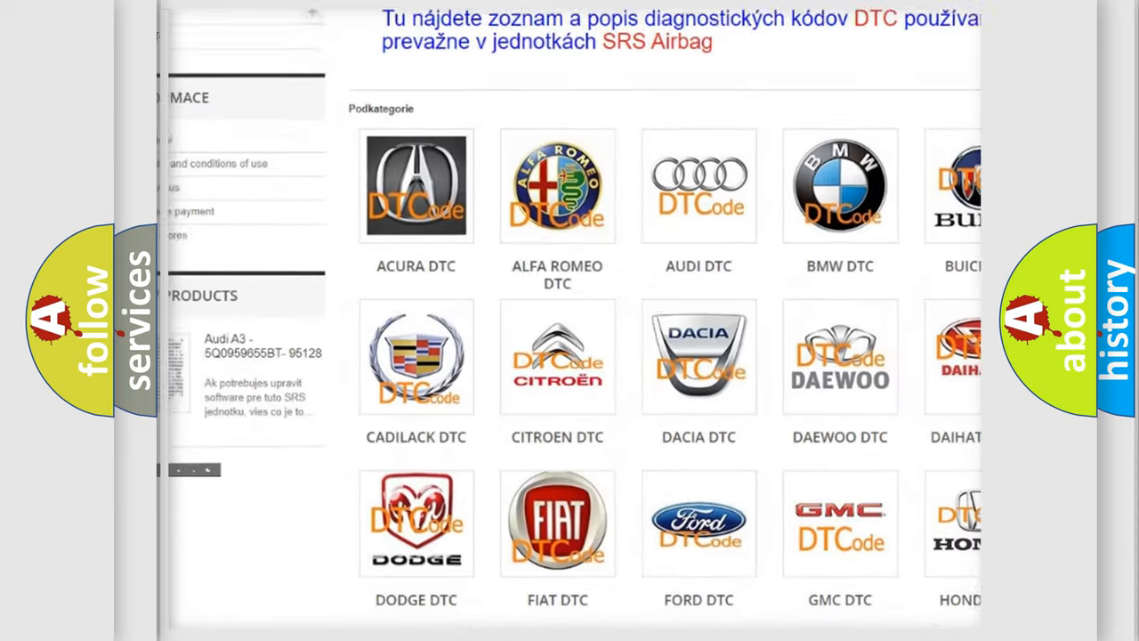
scroll(down, 3)
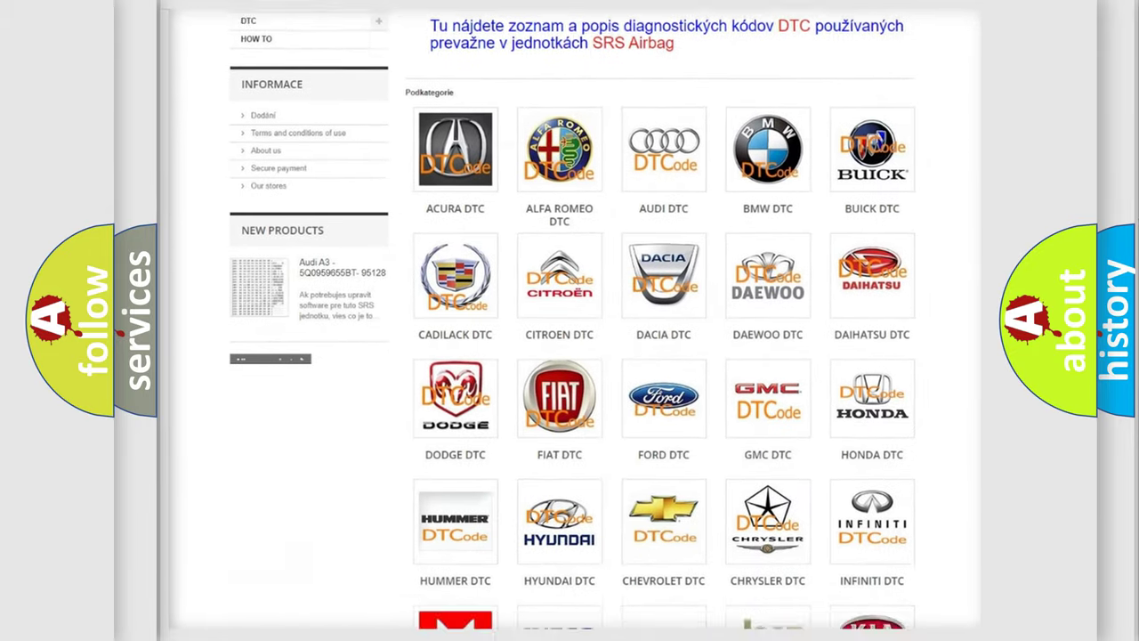
scroll(down, 3)
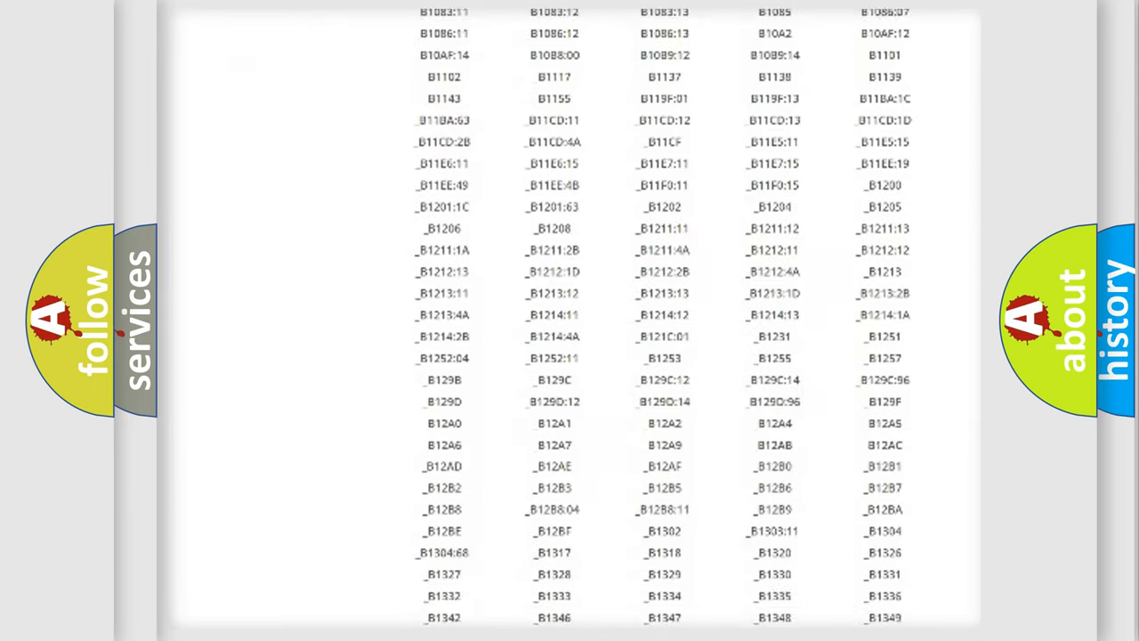
scroll(down, 3)
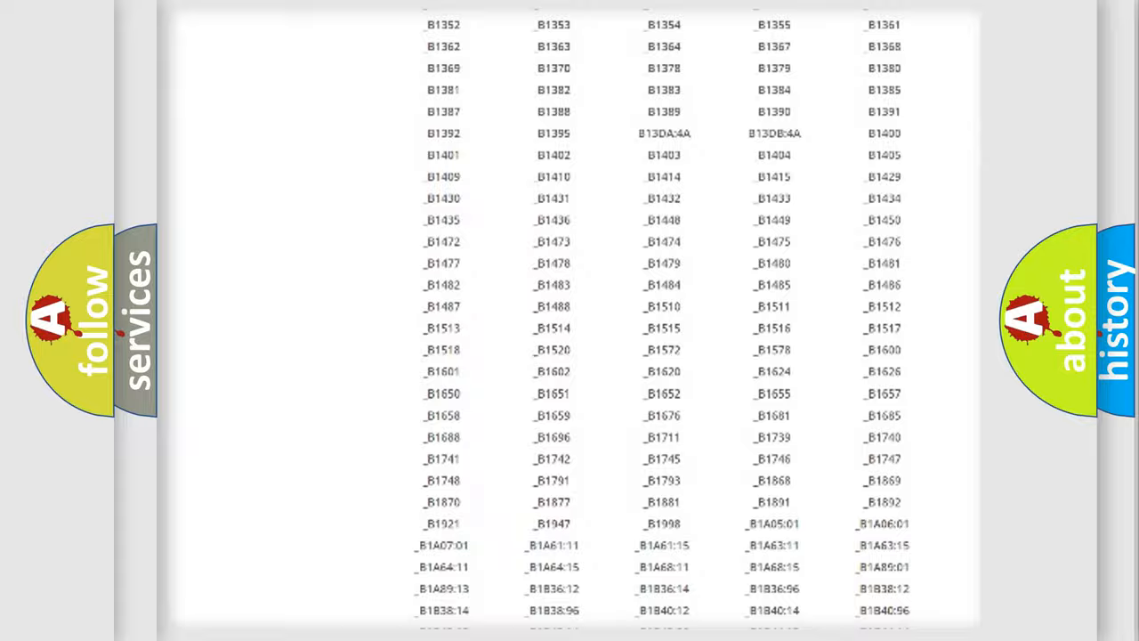